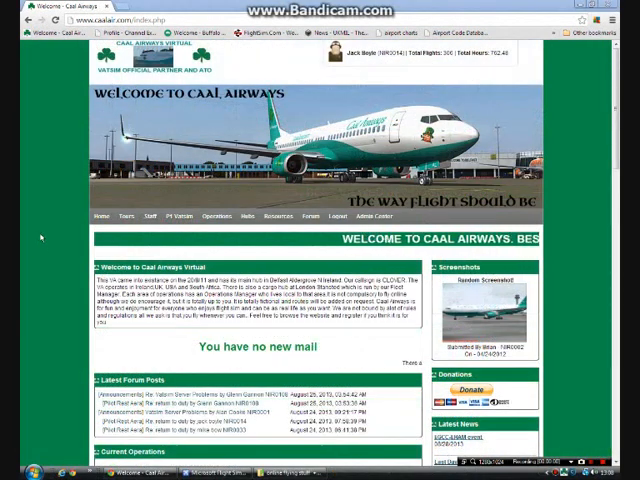
# Open the Kacars Instructions guide from the Operations menu.
pyautogui.click(208, 216)
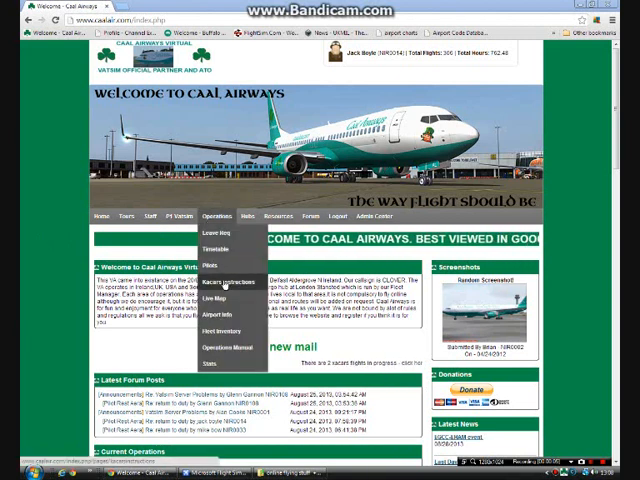
pyautogui.click(222, 288)
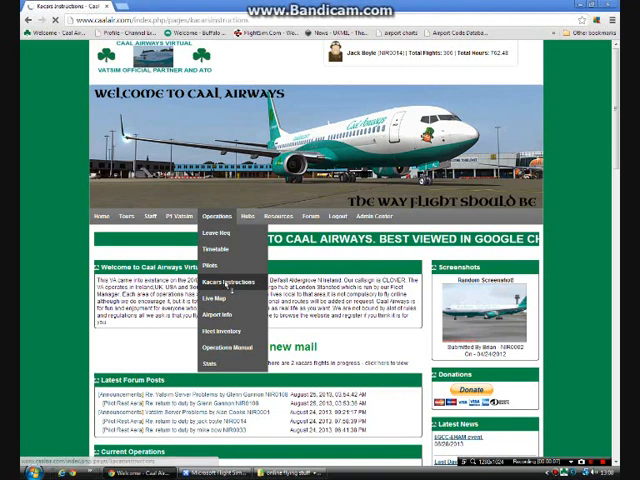
pyautogui.click(218, 284)
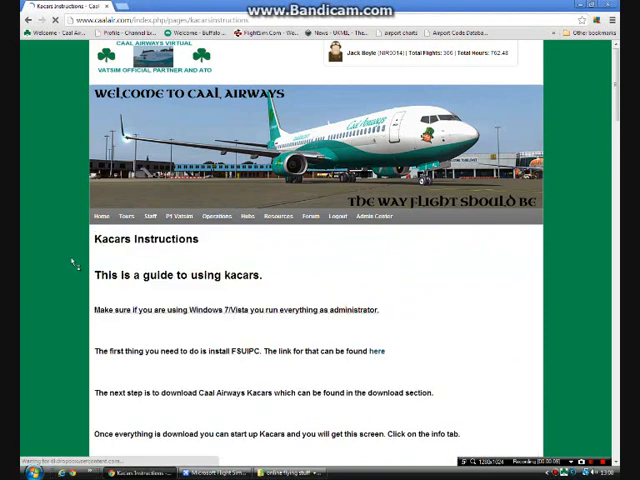
# Read down through the Kacars setup steps, then turn to the pilot pages menu.
pyautogui.scroll(-3)
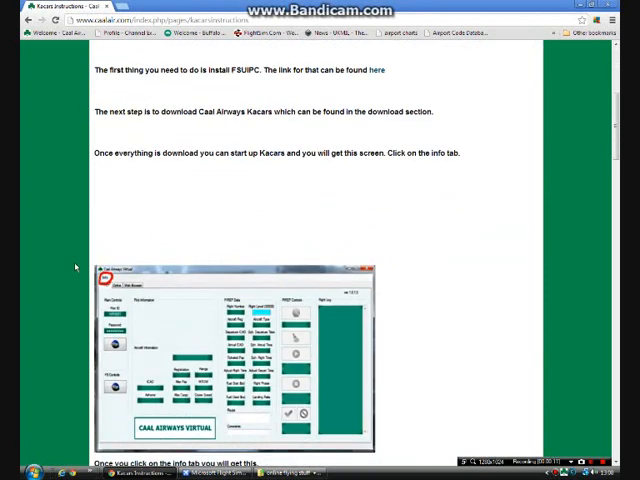
pyautogui.scroll(-3)
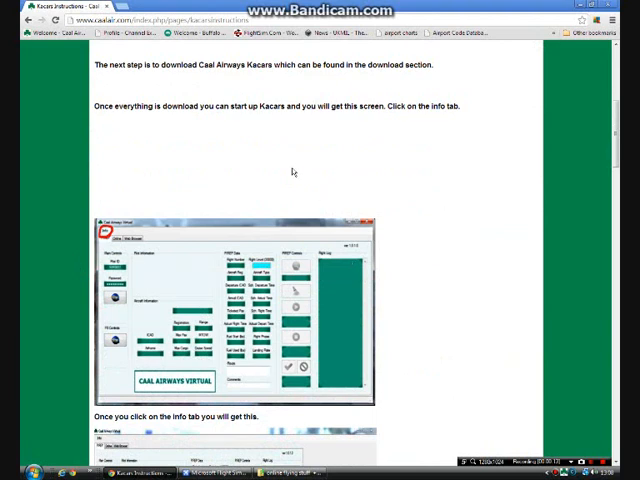
pyautogui.scroll(-3)
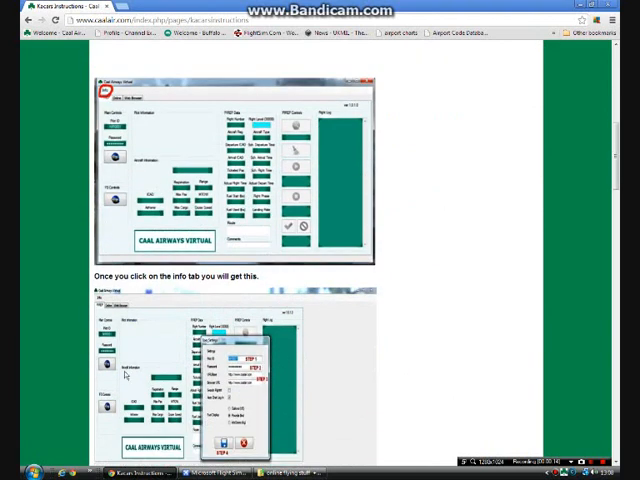
pyautogui.scroll(-3)
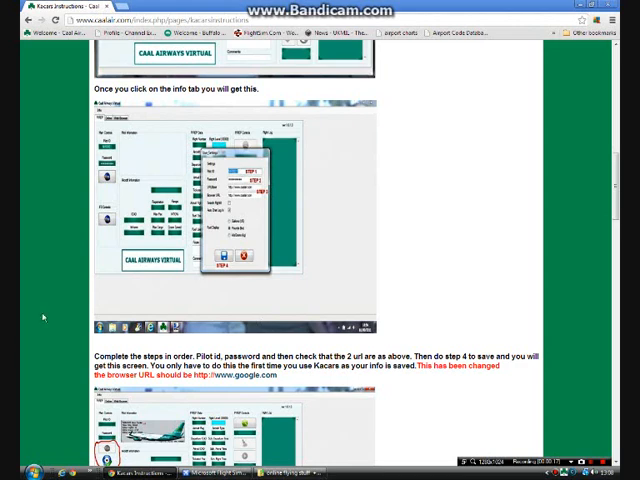
pyautogui.scroll(-3)
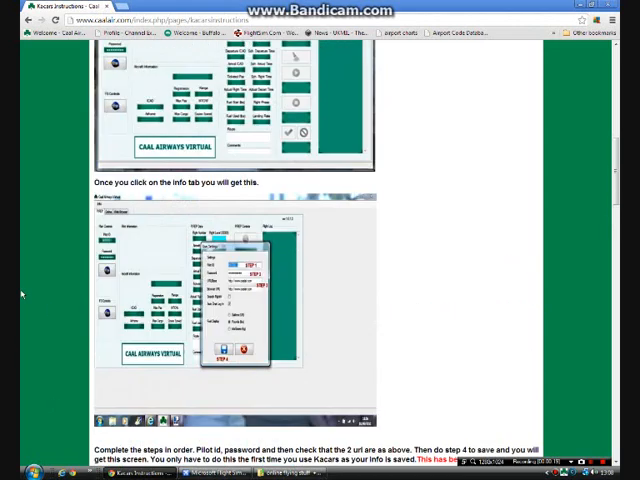
pyautogui.click(210, 216)
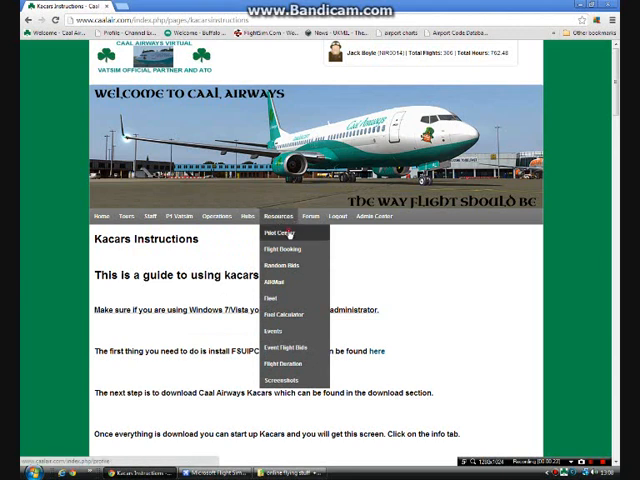
# From the Pilot Center, reach and browse the Downloads page listing the Kacars software.
pyautogui.click(284, 234)
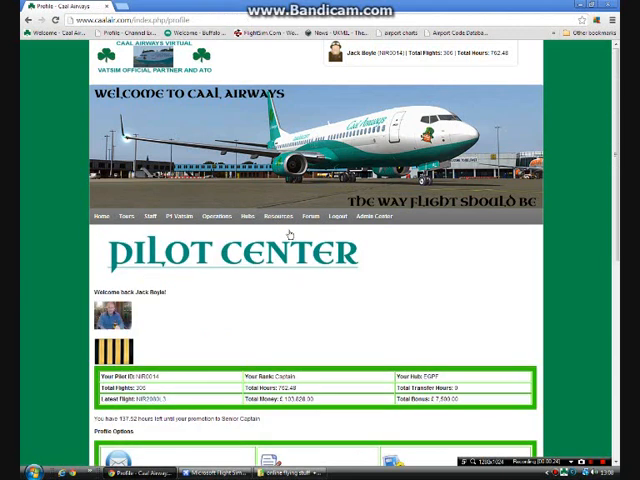
pyautogui.scroll(-3)
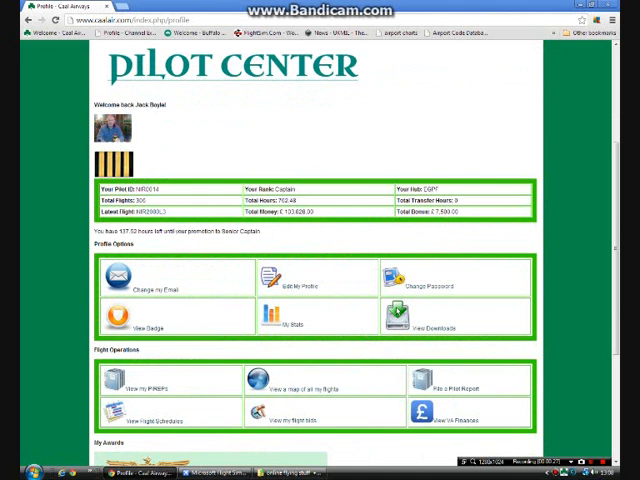
pyautogui.click(420, 318)
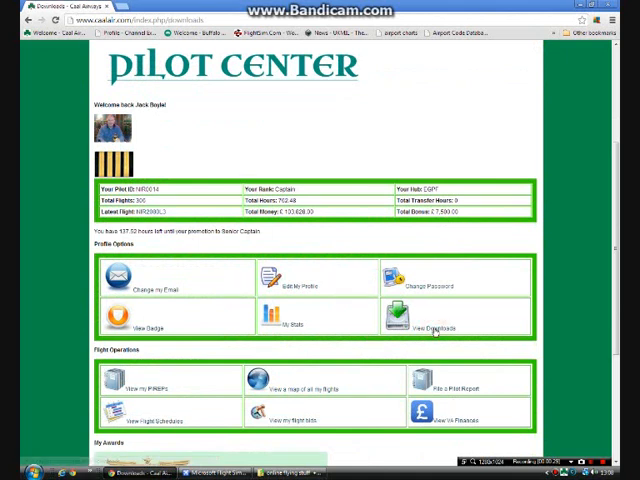
pyautogui.click(432, 316)
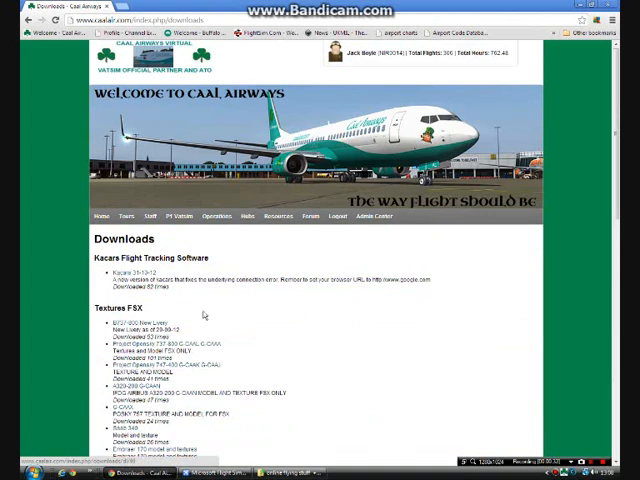
pyautogui.scroll(-3)
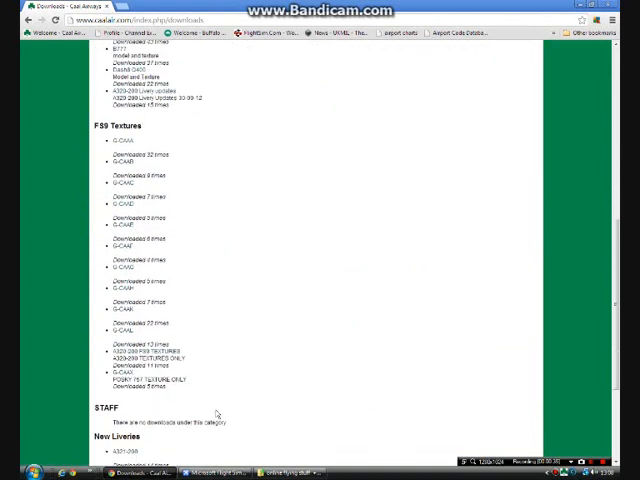
pyautogui.scroll(3)
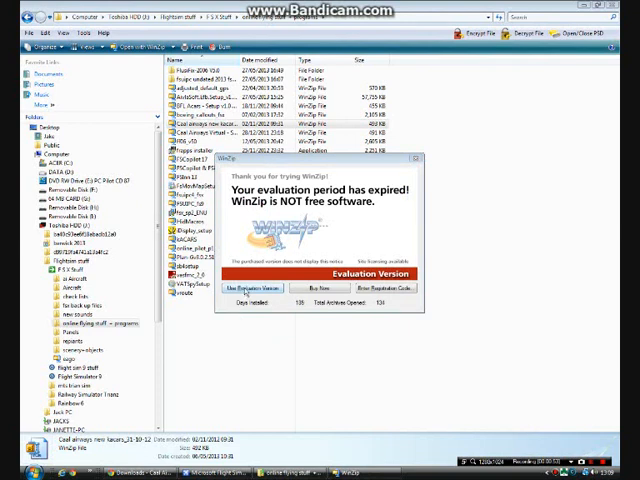
# Run the WinZip wizard on the evaluation version, unzip the archive and close the wizard.
pyautogui.click(252, 288)
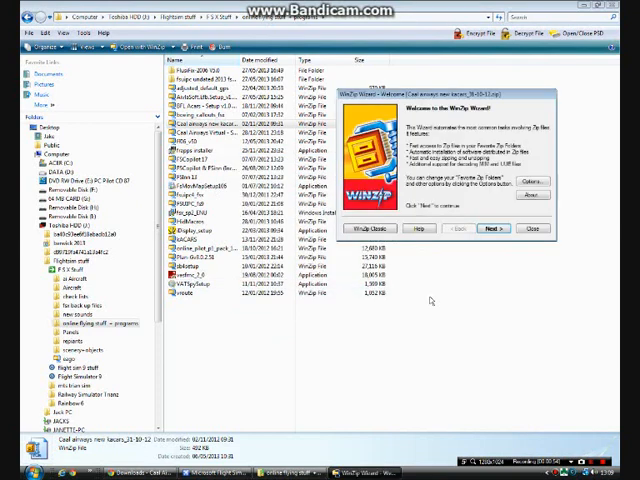
pyautogui.click(492, 228)
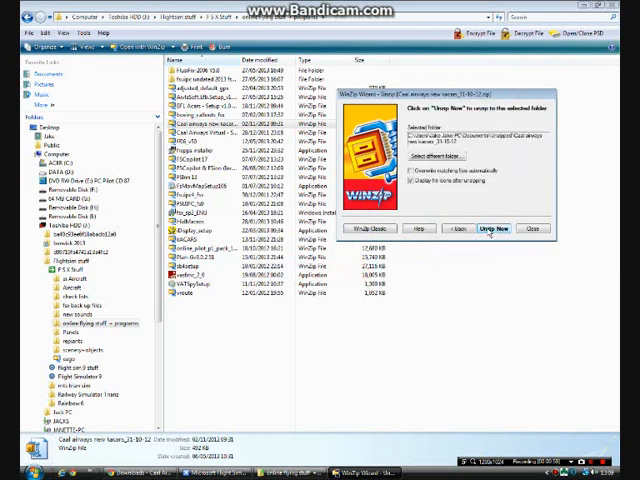
pyautogui.click(492, 228)
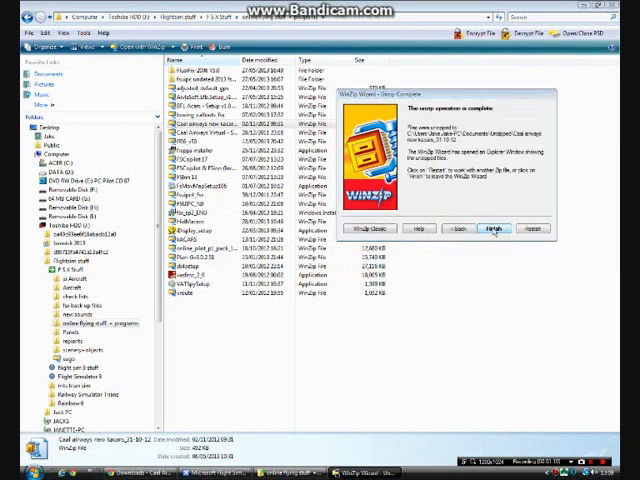
pyautogui.click(494, 228)
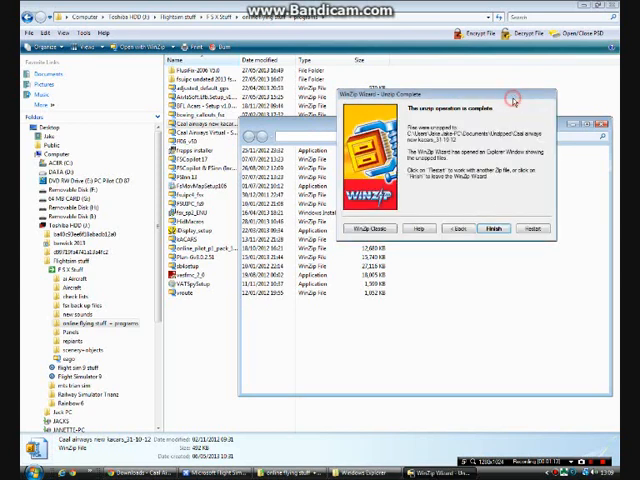
pyautogui.click(496, 228)
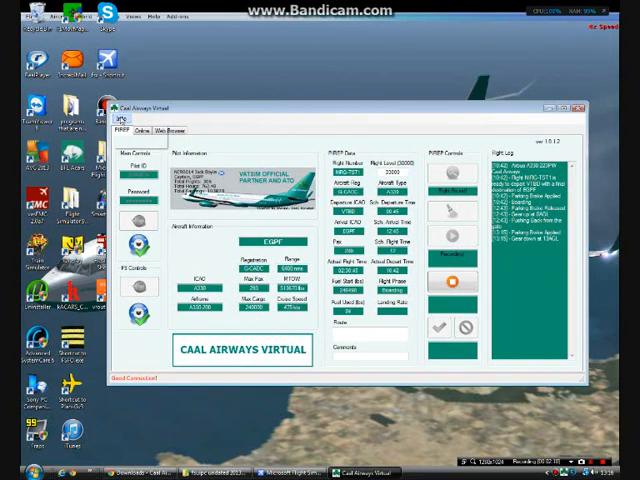
# Put the kACARS flight tracker window away to show the Caal Airways site again.
pyautogui.click(116, 128)
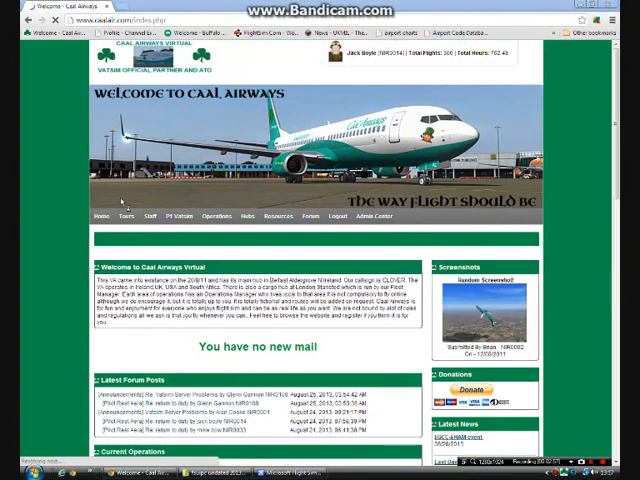
# Search Flight Schedules for departures from VTBD and review the EGPF flight's fuel estimate and route map.
pyautogui.click(280, 216)
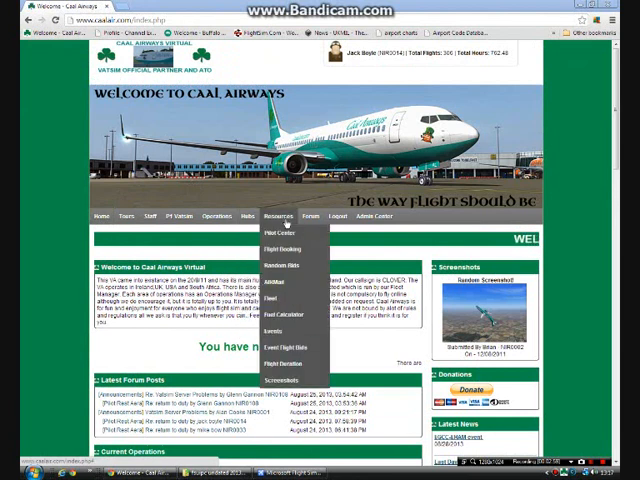
pyautogui.moveTo(288, 252)
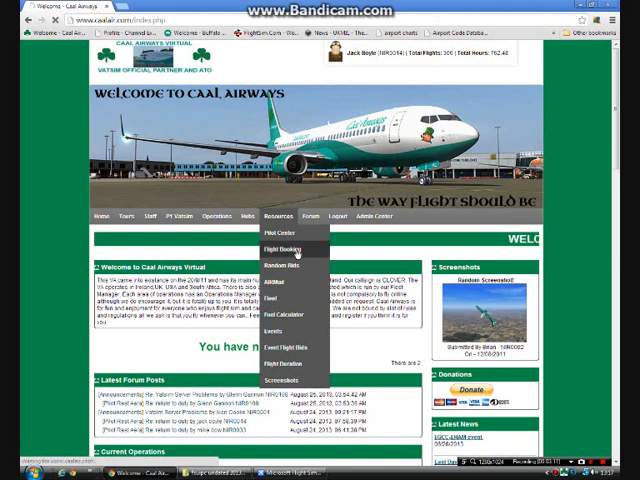
pyautogui.click(292, 248)
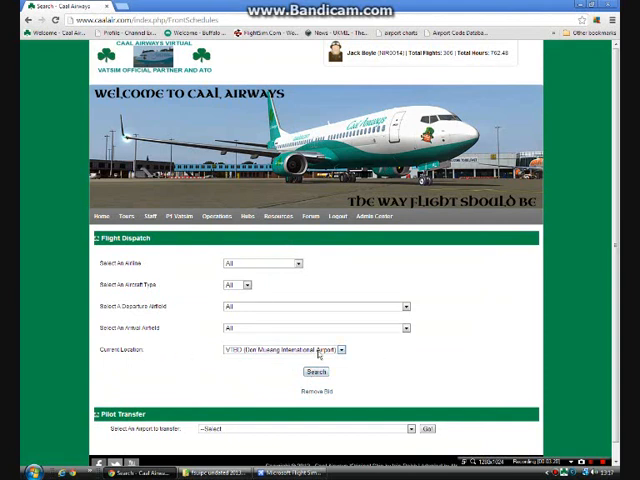
pyautogui.click(316, 372)
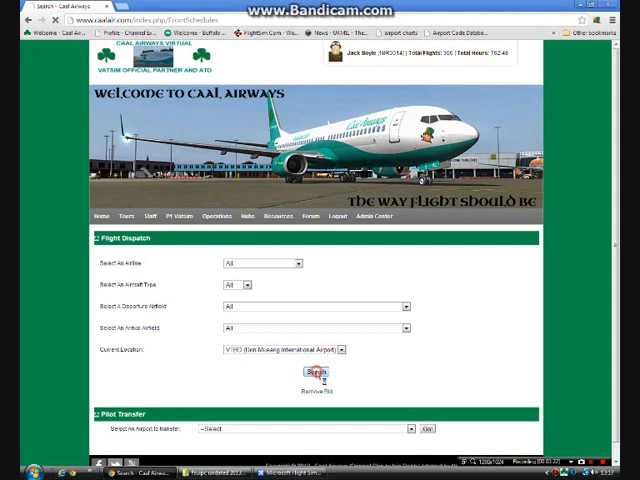
pyautogui.click(316, 374)
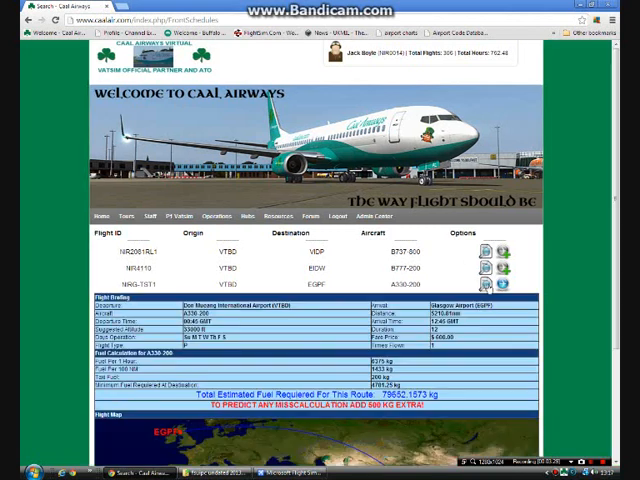
pyautogui.scroll(-3)
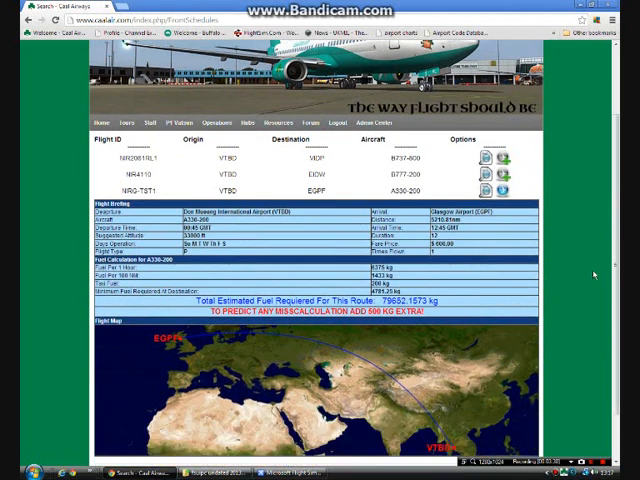
pyautogui.scroll(-3)
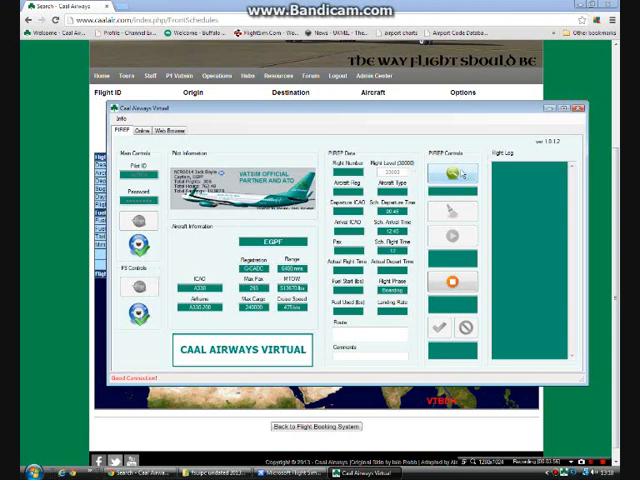
# Bring the kACARS tracker to the front over the booked flight's confirmation page.
pyautogui.click(456, 172)
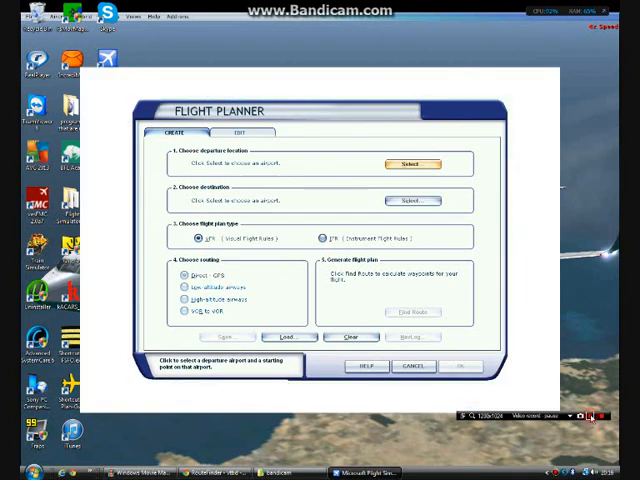
# Make VTBD Bangkok the departure airport in the Flight Planner, searching 'VT'.
pyautogui.click(410, 164)
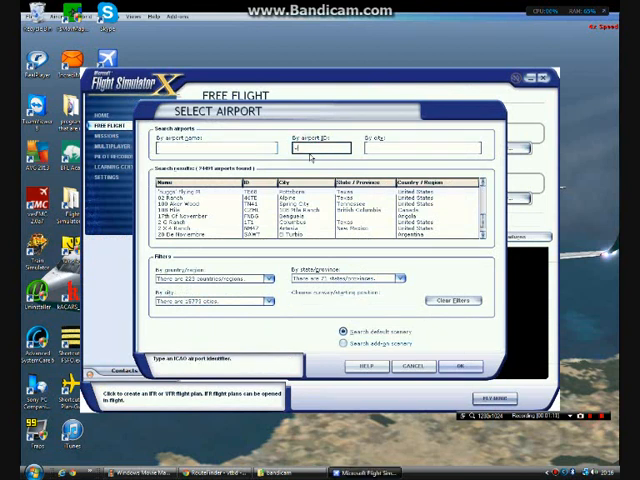
pyautogui.write('VT')
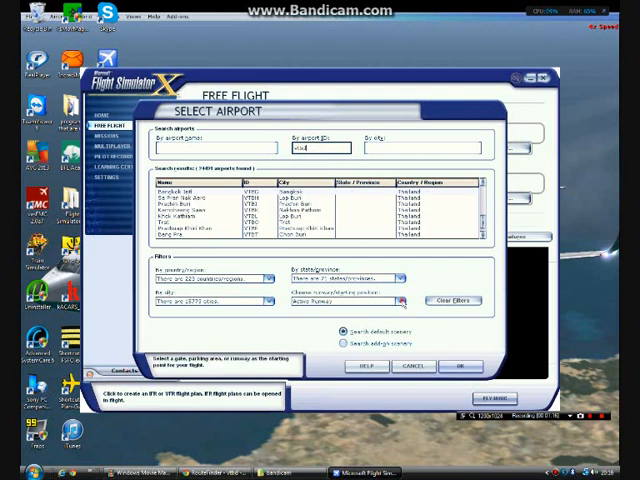
pyautogui.click(400, 300)
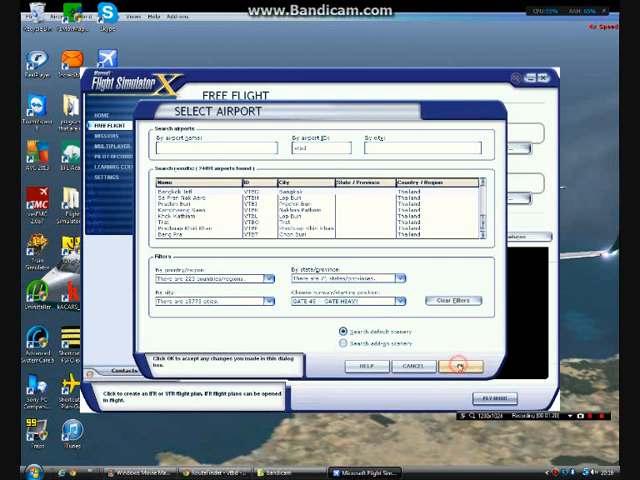
pyautogui.click(460, 366)
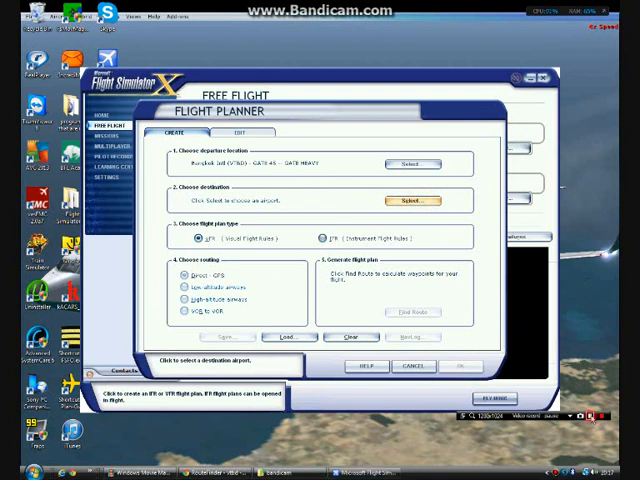
# Make EGPF Glasgow the destination airport of the flight plan.
pyautogui.click(412, 200)
pyautogui.write('egpf')
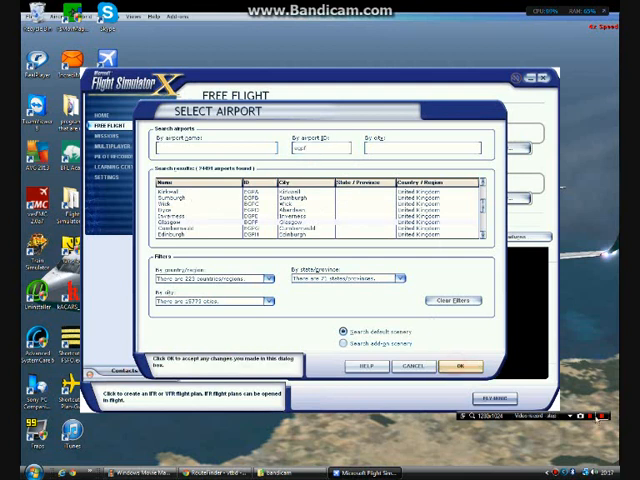
pyautogui.click(460, 364)
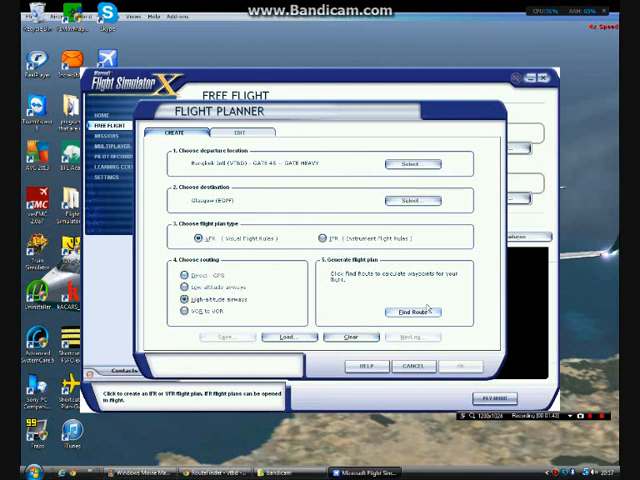
# Find a VTBD–EGPF route and save it as a flight plan file, confirming the prompt.
pyautogui.click(412, 312)
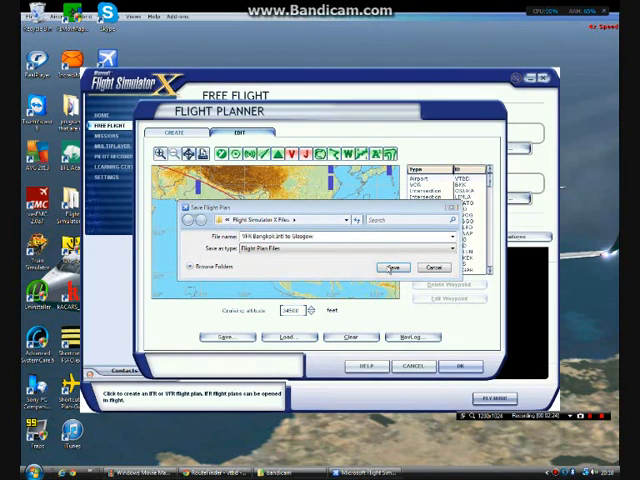
pyautogui.tripleClick(310, 234)
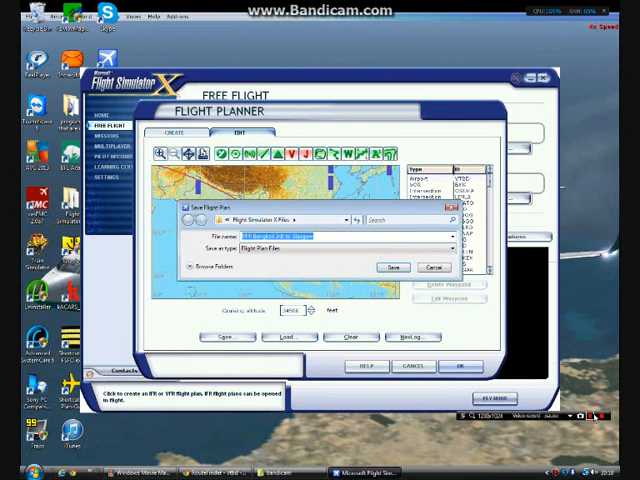
pyautogui.click(392, 268)
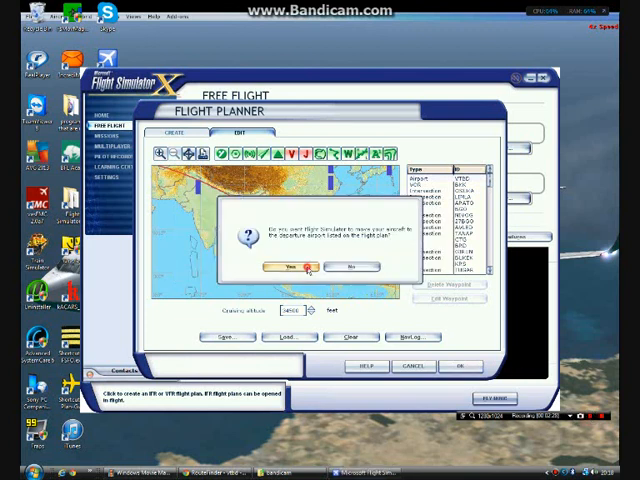
pyautogui.click(288, 266)
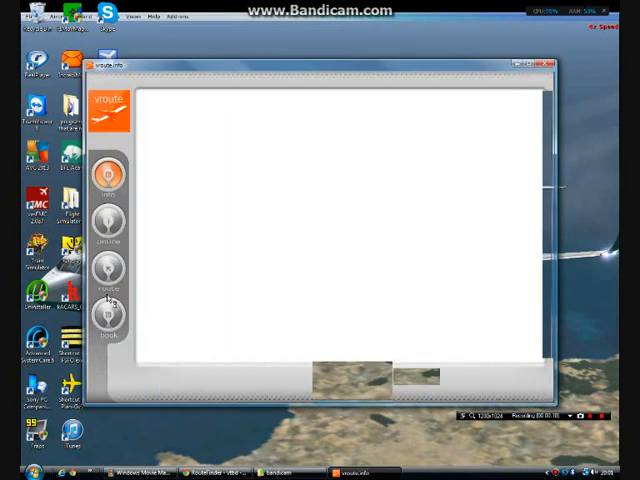
# Leave the VRoute news page for the Route Database Search page.
pyautogui.click(108, 170)
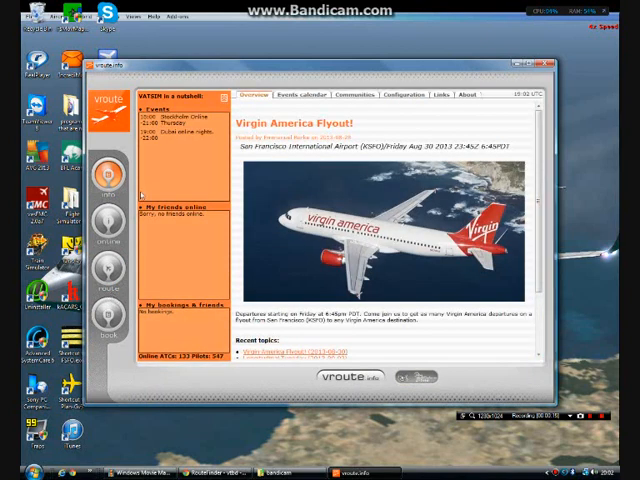
pyautogui.moveTo(392, 264)
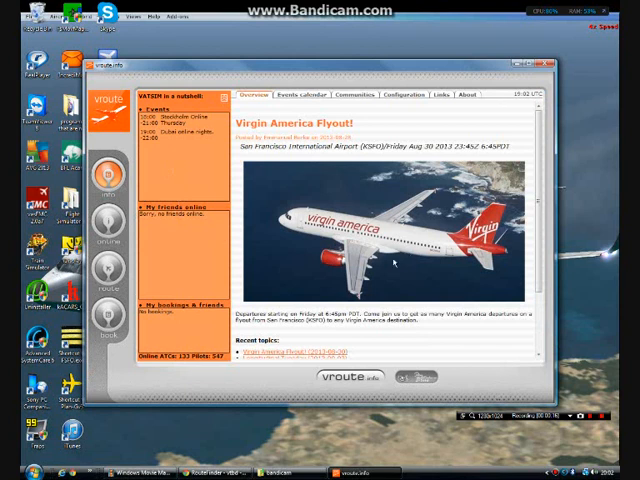
pyautogui.click(108, 224)
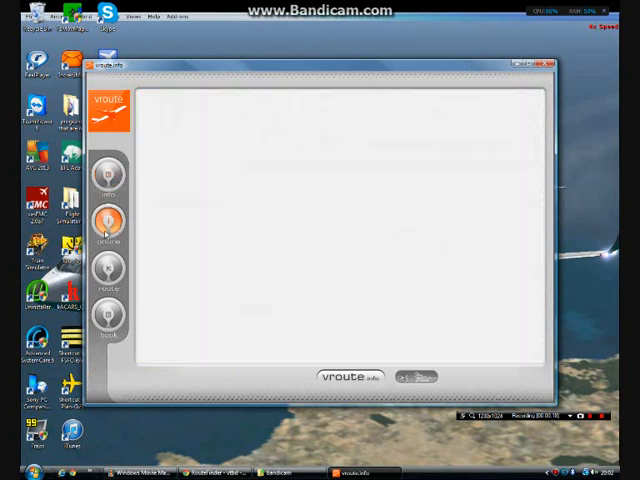
pyautogui.click(108, 218)
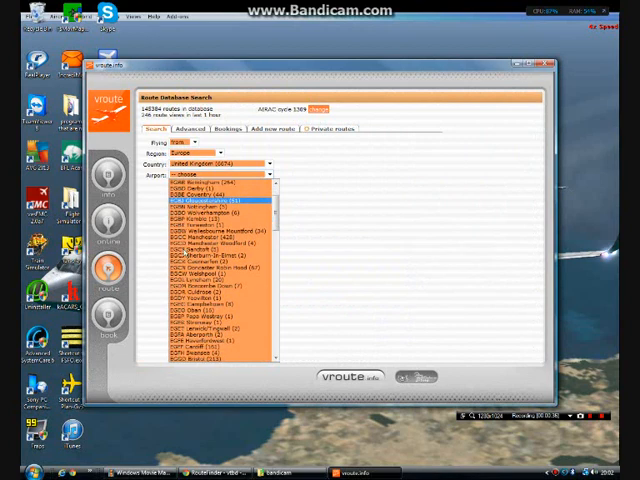
# Choose Glasgow EGPF as the departure airport for the route search.
pyautogui.scroll(-3)
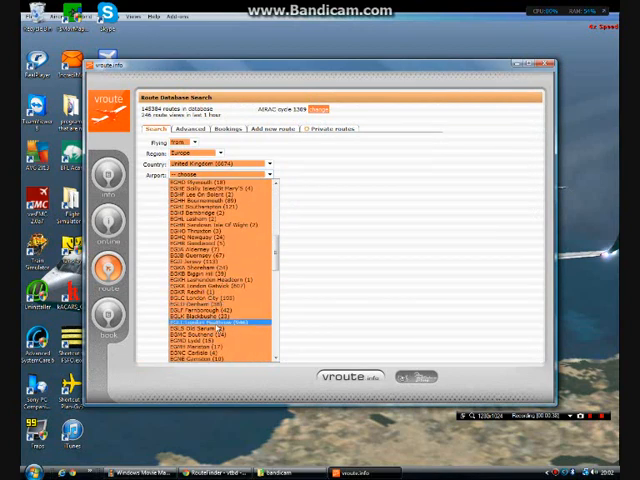
pyautogui.scroll(-3)
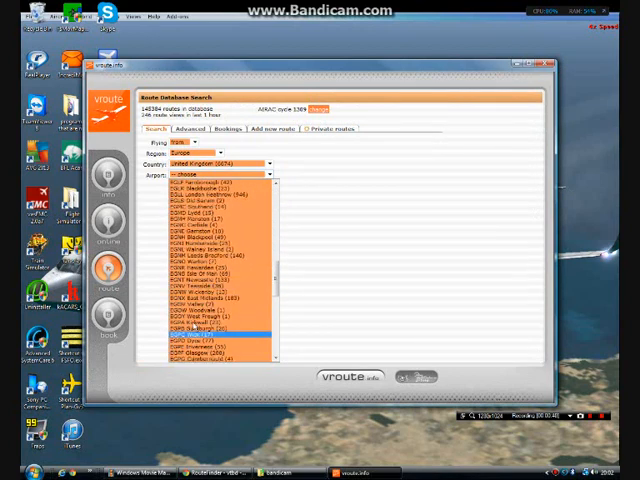
pyautogui.click(204, 336)
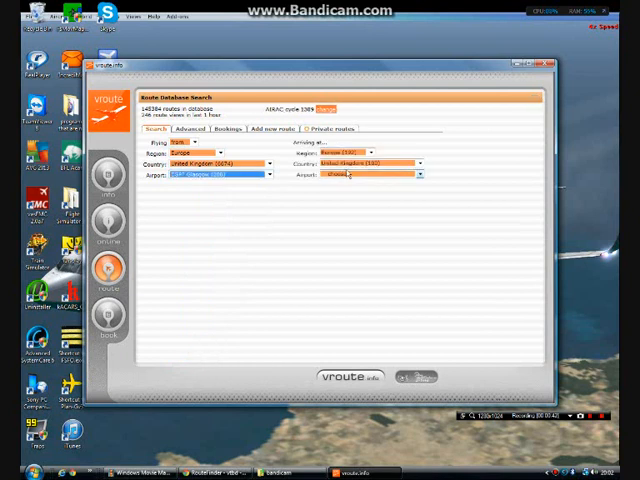
# Set the arrival region and pick the arrival country for the search.
pyautogui.click(416, 176)
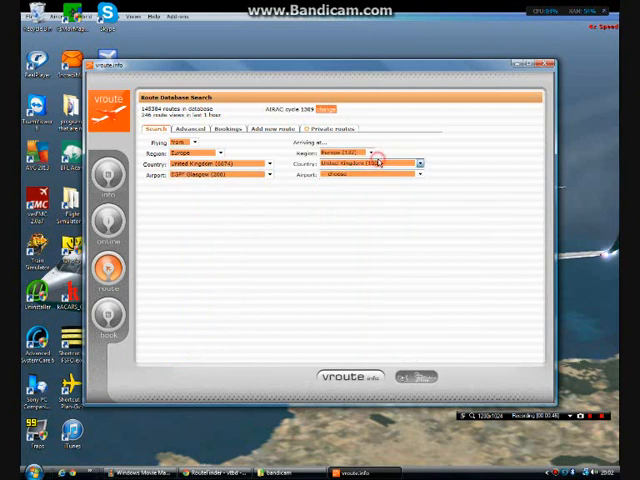
pyautogui.click(418, 164)
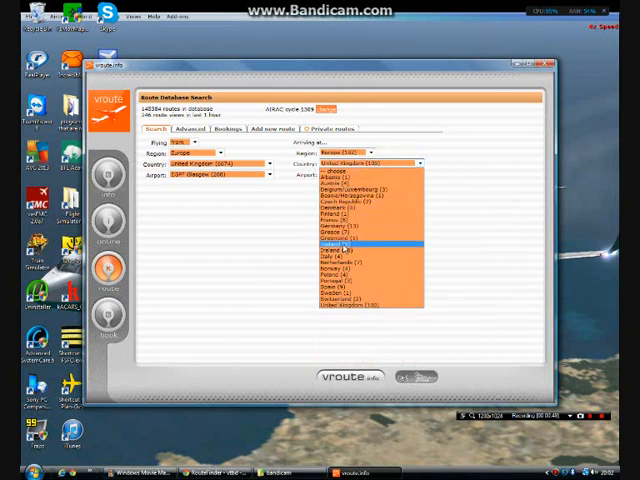
pyautogui.click(360, 252)
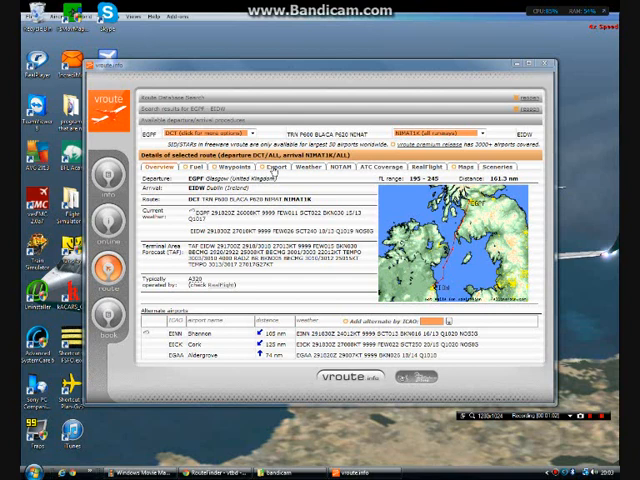
# Download the Glasgow route as an FSX flight plan and save it from the browser's downloads.
pyautogui.click(284, 168)
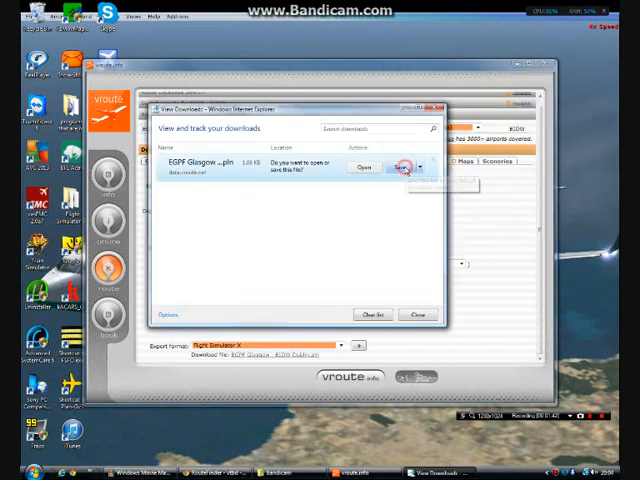
pyautogui.click(400, 166)
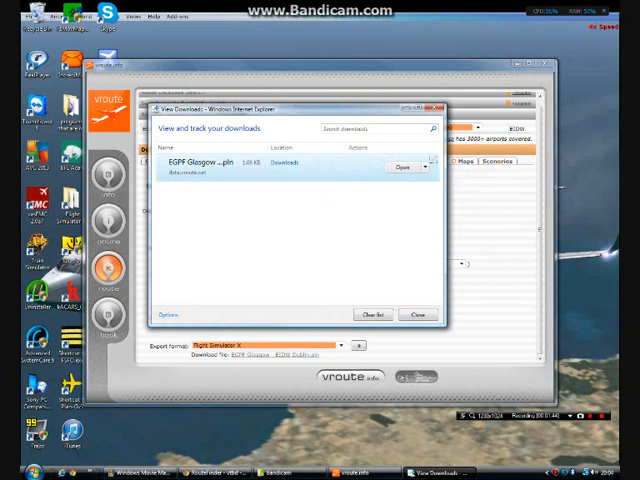
pyautogui.click(420, 314)
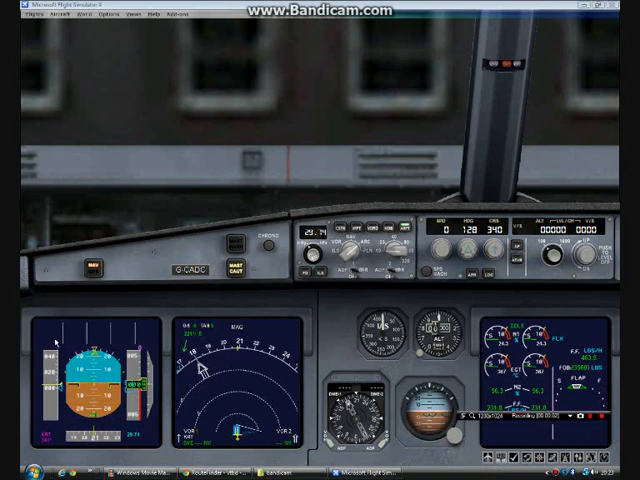
# Launch vasFMC from the Windows Start menu over FSX.
pyautogui.click(12, 470)
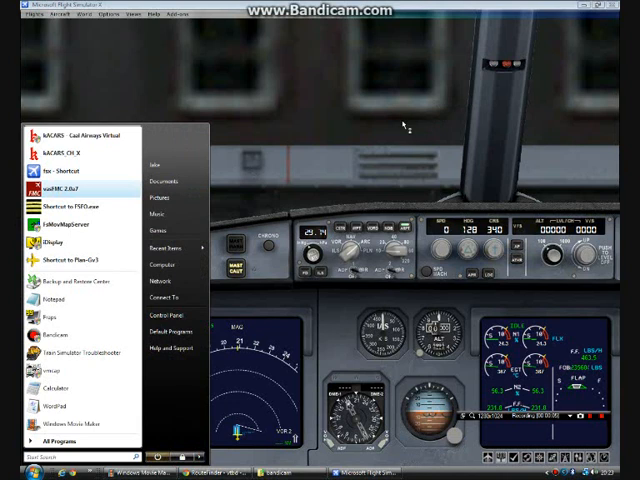
pyautogui.click(50, 196)
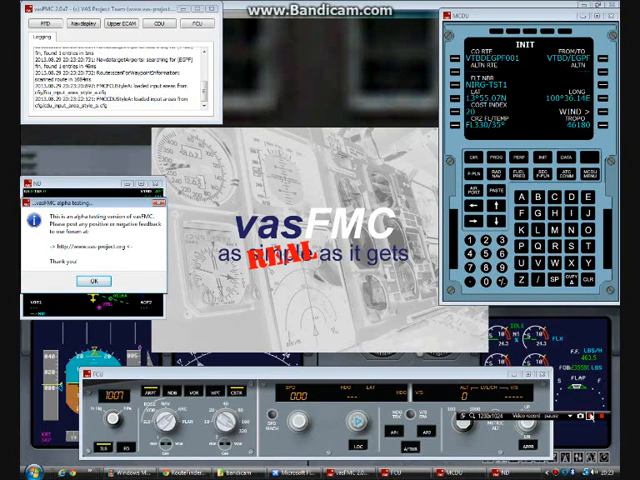
# Dismiss the vasFMC startup notice and drag the MCDU into place over the cockpit.
pyautogui.click(94, 280)
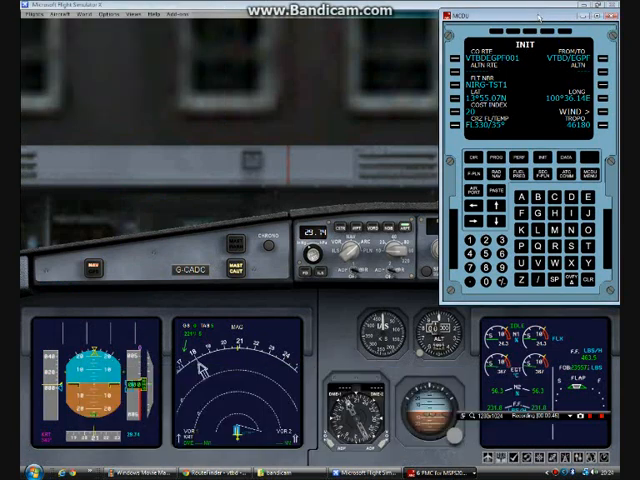
pyautogui.moveTo(530, 16); pyautogui.dragTo(372, 178)
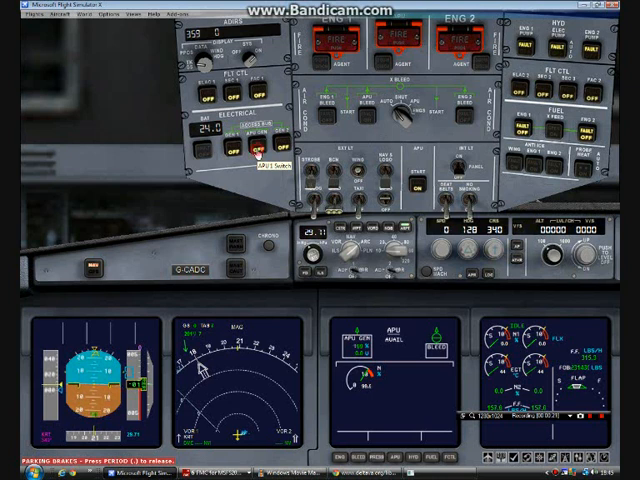
pyautogui.moveTo(262, 148)
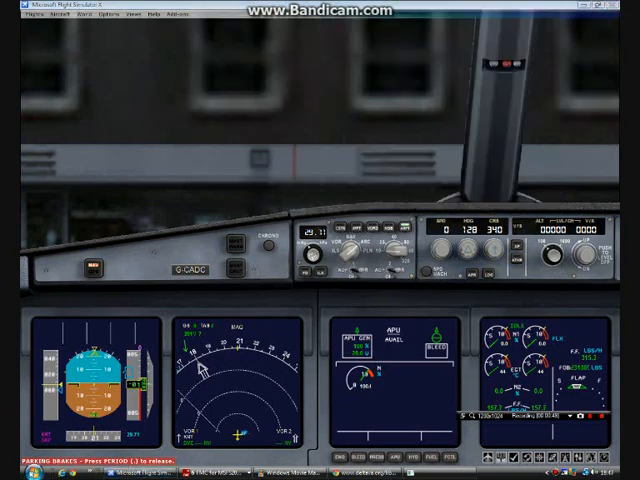
# Bring up the FS First Officer assistant window over the cockpit.
pyautogui.click(12, 470)
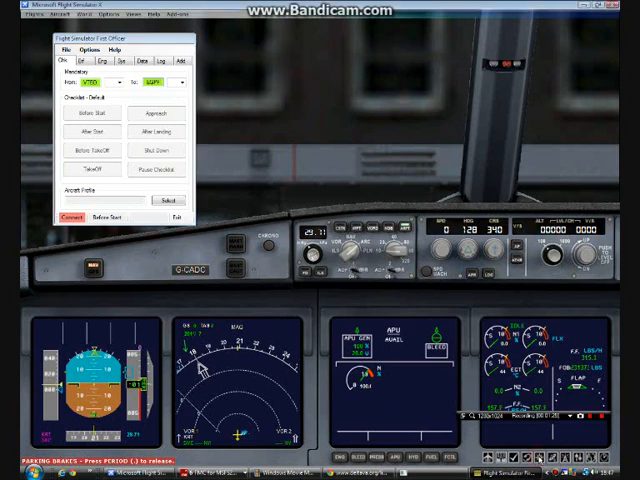
# Check the map of the aircraft's surroundings, then close it back to the cockpit.
pyautogui.click(180, 216)
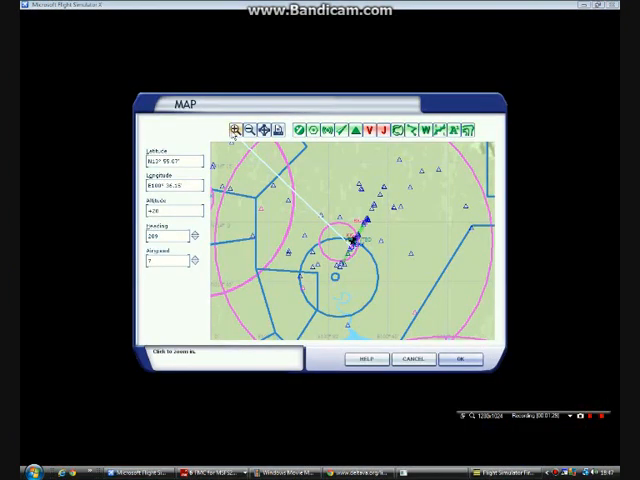
pyautogui.click(236, 130)
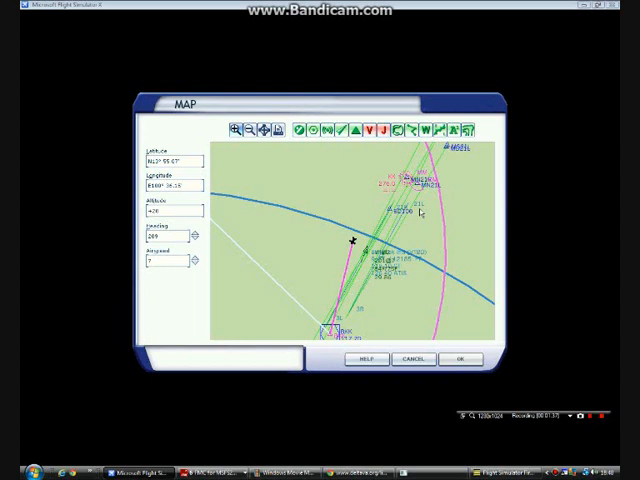
pyautogui.moveTo(356, 208)
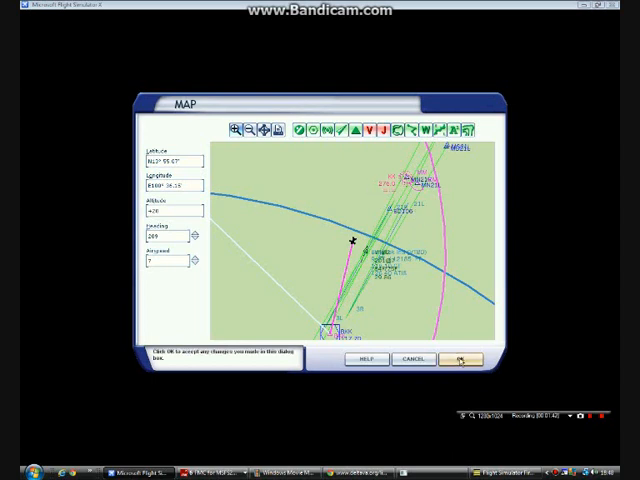
pyautogui.click(460, 360)
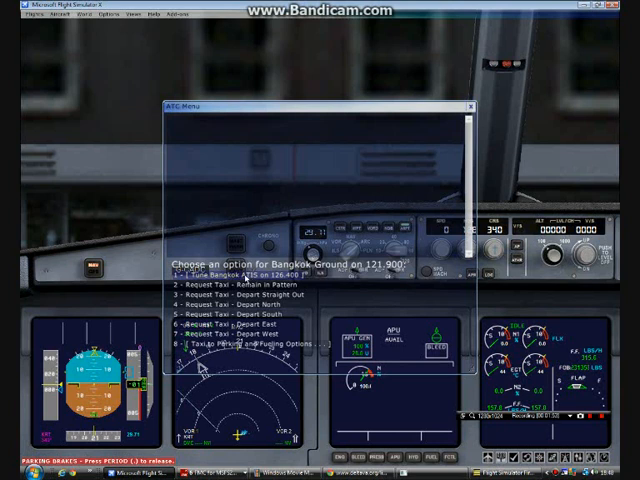
# Bring the FS First Officer assistant window forward again.
pyautogui.click(260, 276)
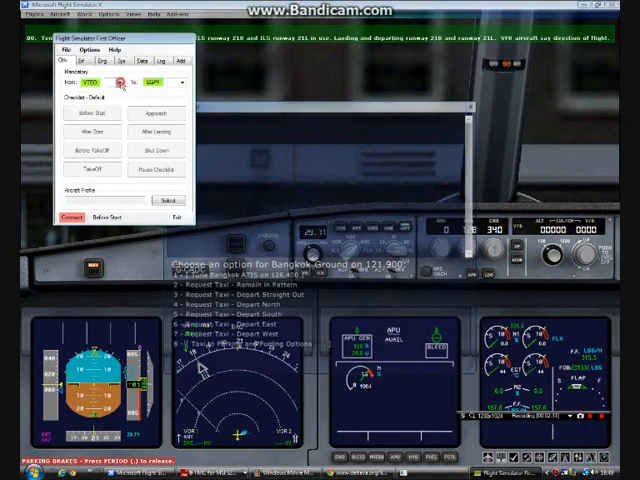
# Connect FSFO to the simulator and show its takeoff V-speed settings.
pyautogui.click(118, 82)
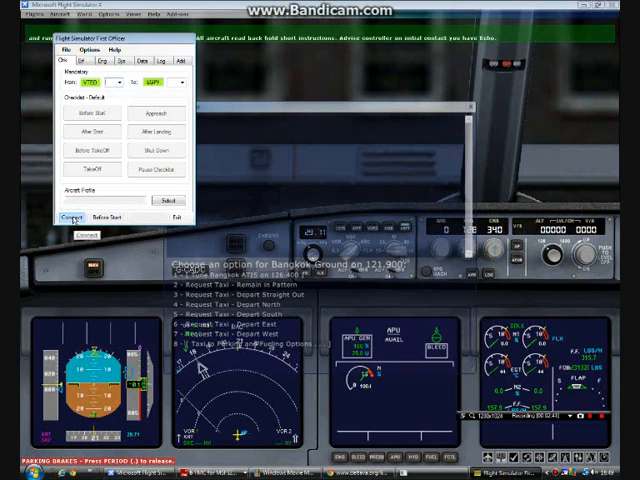
pyautogui.click(72, 216)
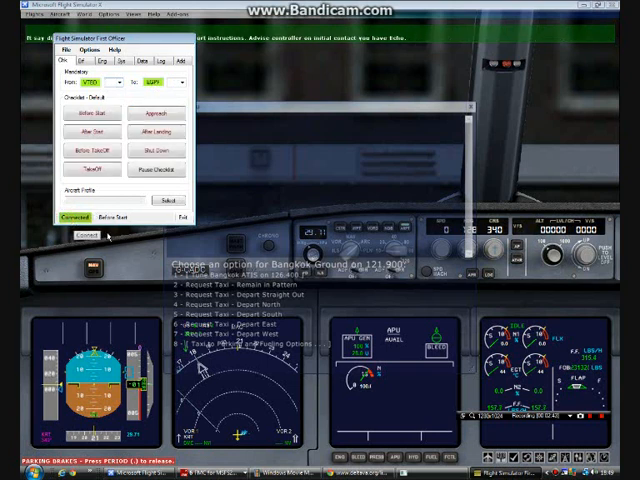
pyautogui.click(156, 168)
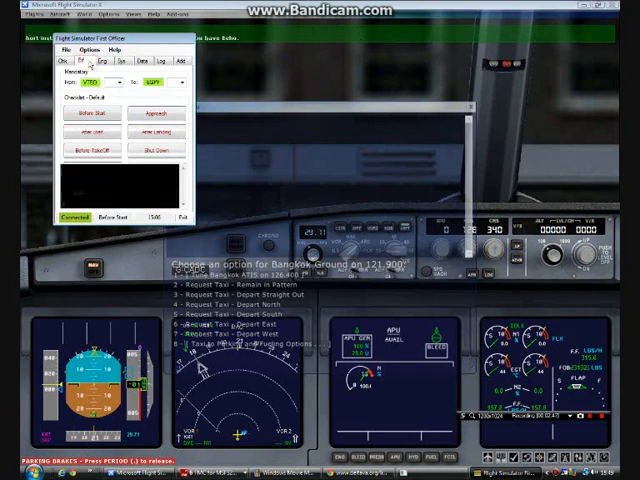
pyautogui.click(90, 60)
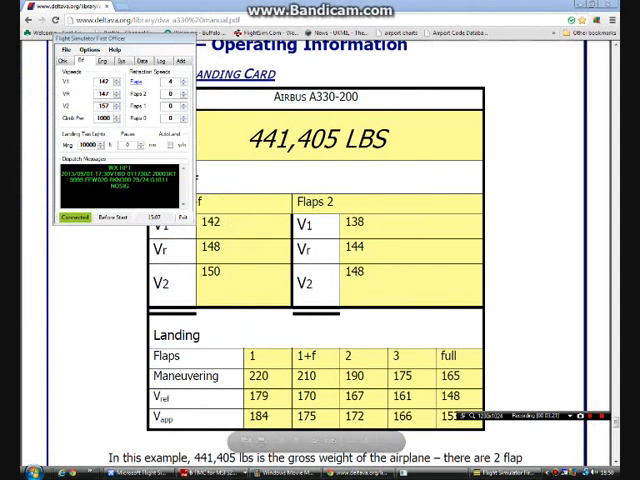
pyautogui.moveTo(228, 268)
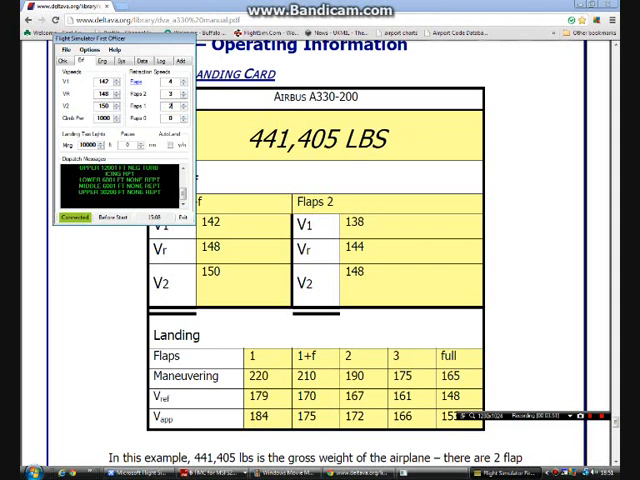
# Return to the Flight Simulator X window after checking the A330-200 V-speeds card.
pyautogui.click(172, 112)
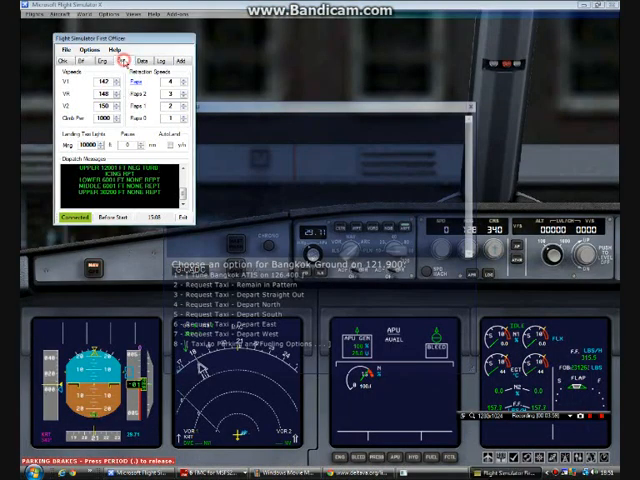
# Show the grouped taskbar list of open windows.
pyautogui.click(128, 60)
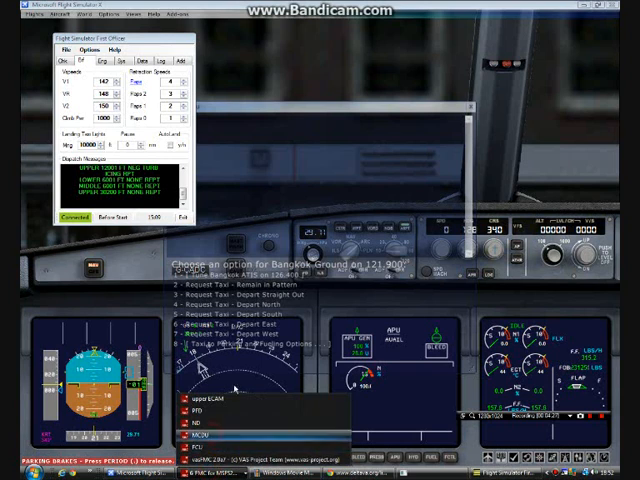
# Bring the FSFO speeds, landing and transition altitude settings page forward.
pyautogui.click(216, 432)
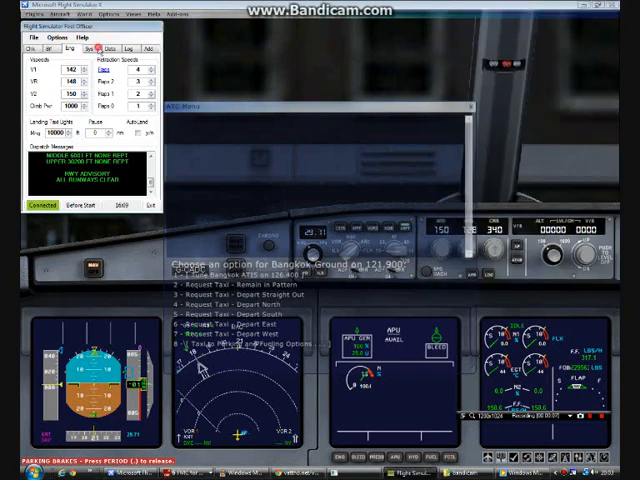
# Apply the FSFO speed and altitude settings and dismiss the assistant and ATC windows.
pyautogui.click(82, 48)
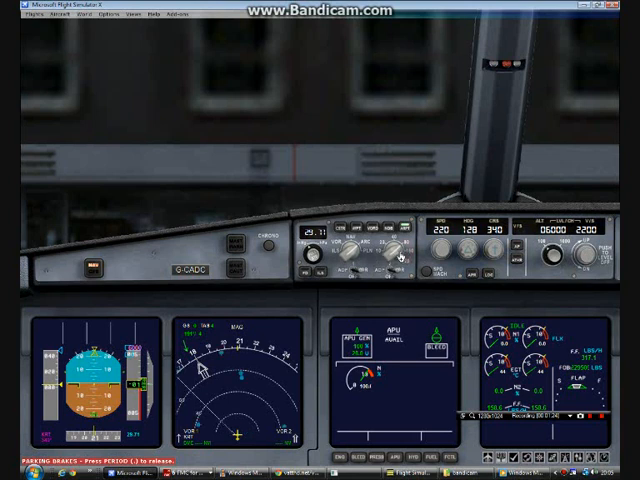
pyautogui.moveTo(272, 424)
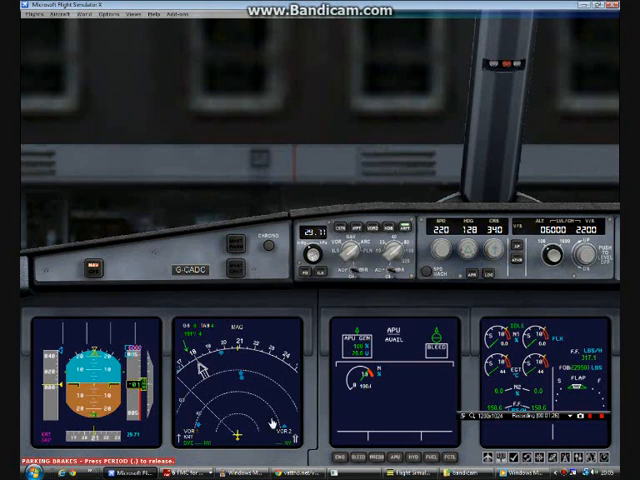
pyautogui.moveTo(322, 280)
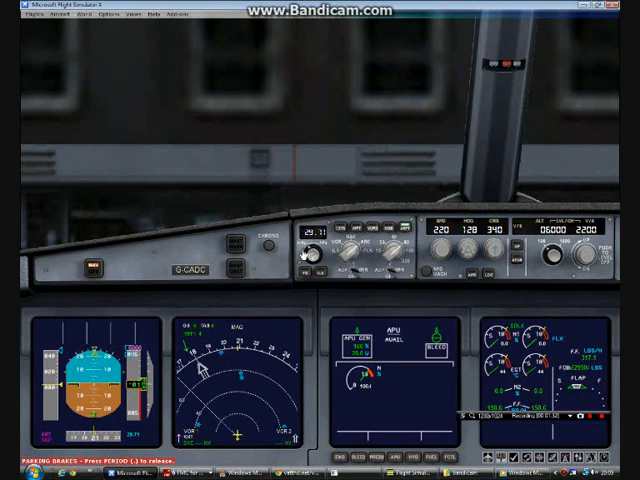
pyautogui.moveTo(304, 262)
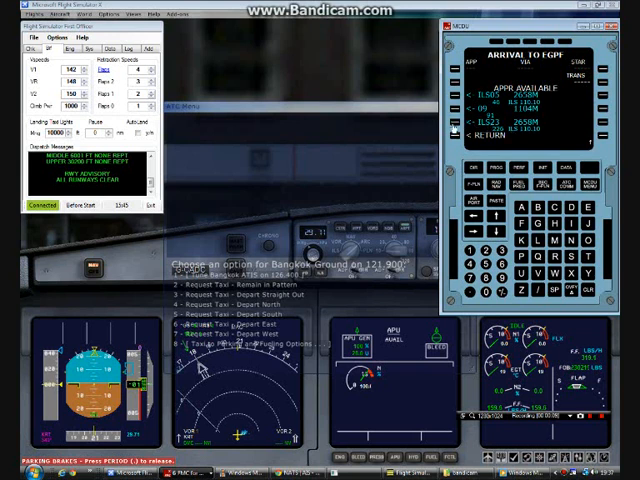
# Bring up the UK AIP Glasgow STAR chart in the browser beside the vasFMC MCDU.
pyautogui.click(456, 122)
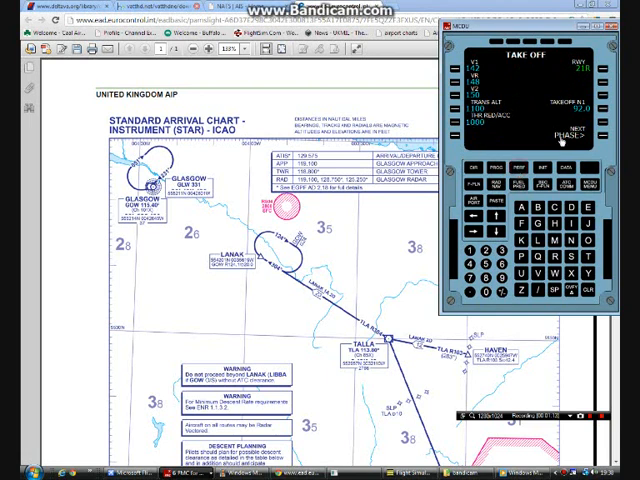
pyautogui.click(568, 136)
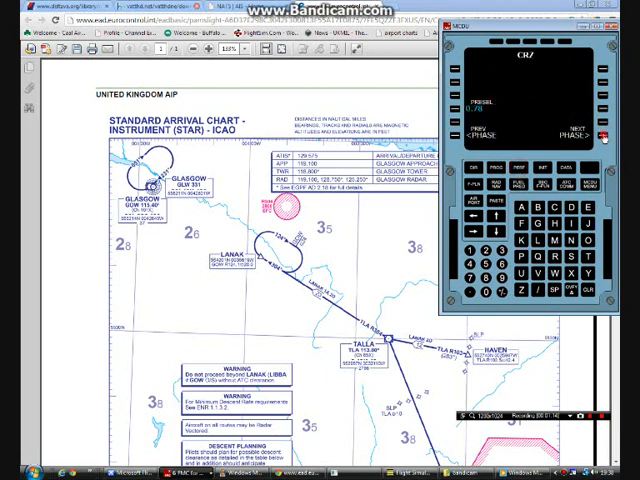